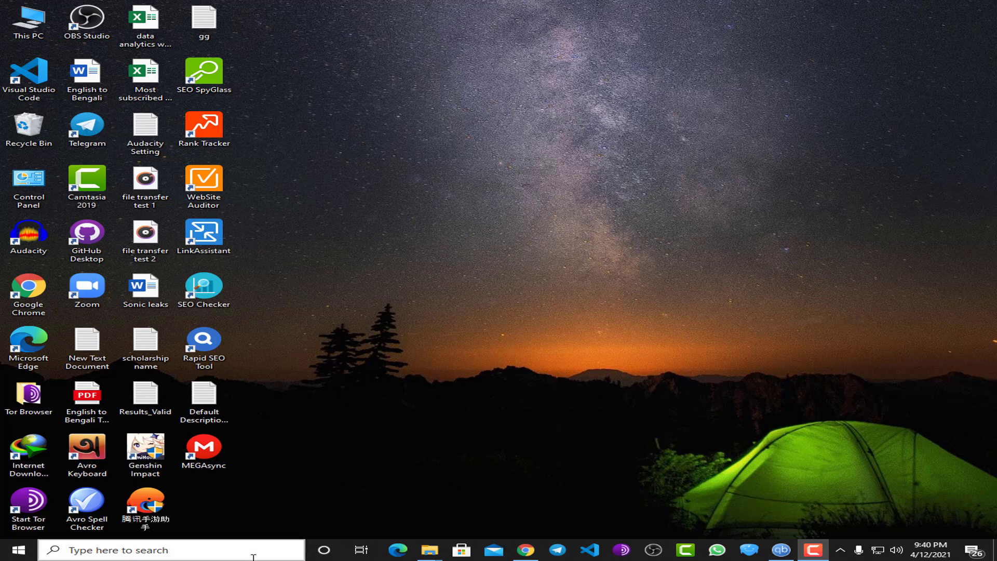
Search Windows for 'microsoft Store' so it appears as the best-matching app
click(170, 549)
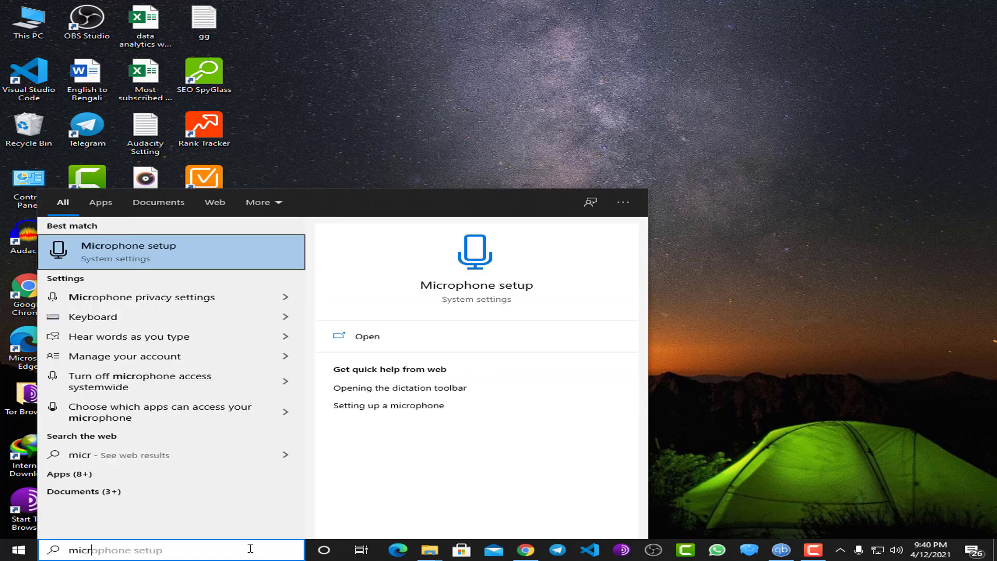
text(microsoft Store)
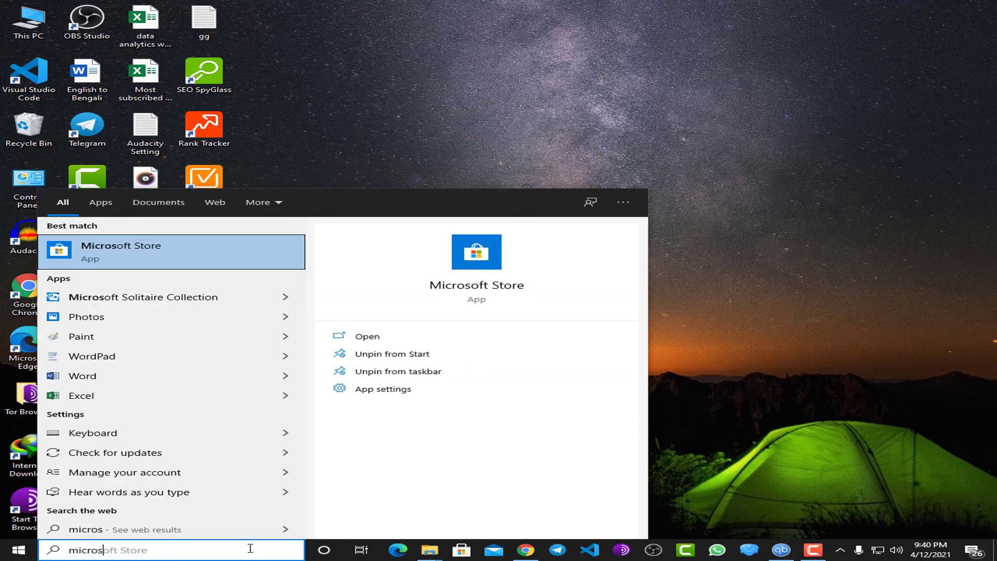
Launch Microsoft Store full-screen and bring the Most popular apps row into view
click(367, 335)
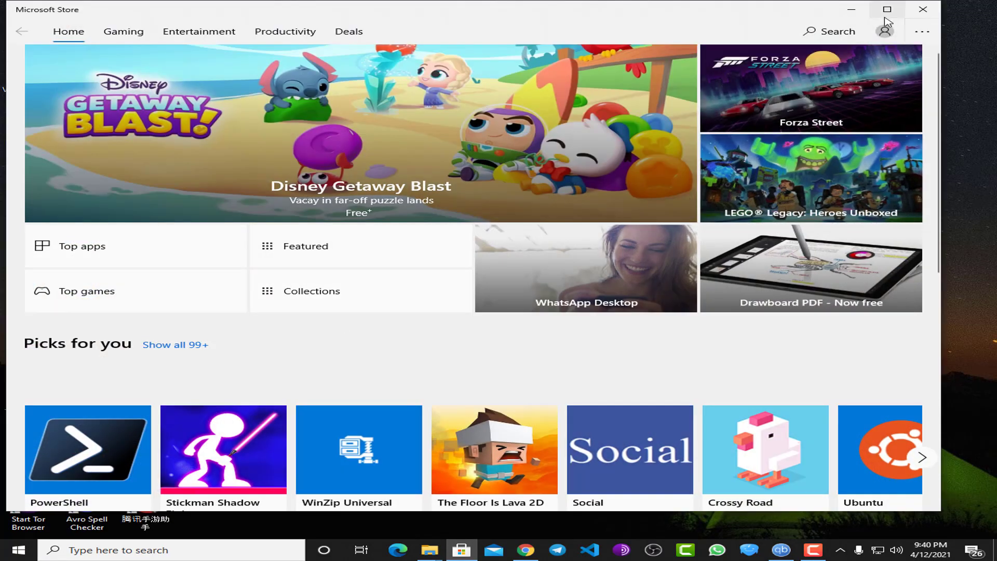
click(885, 30)
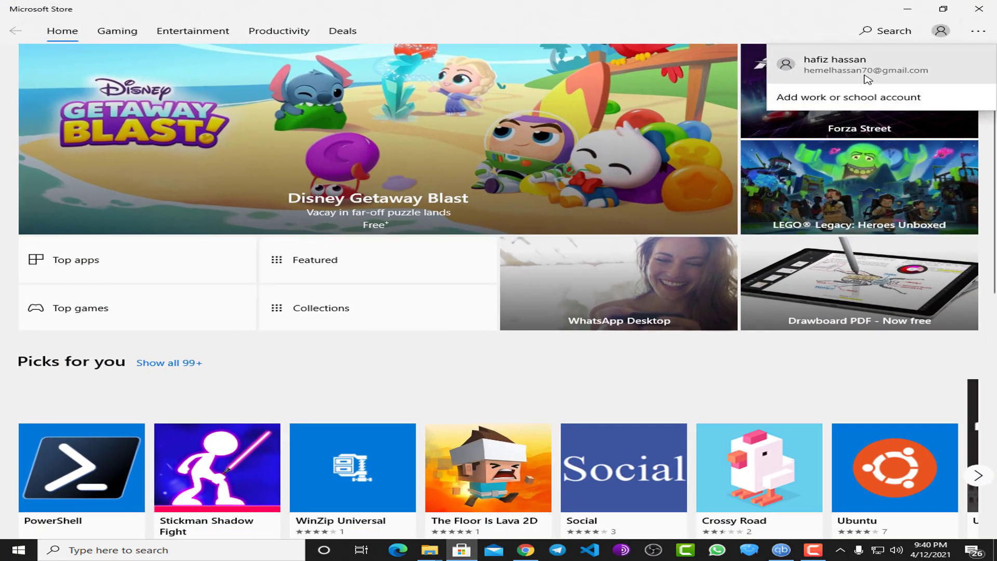
click(225, 48)
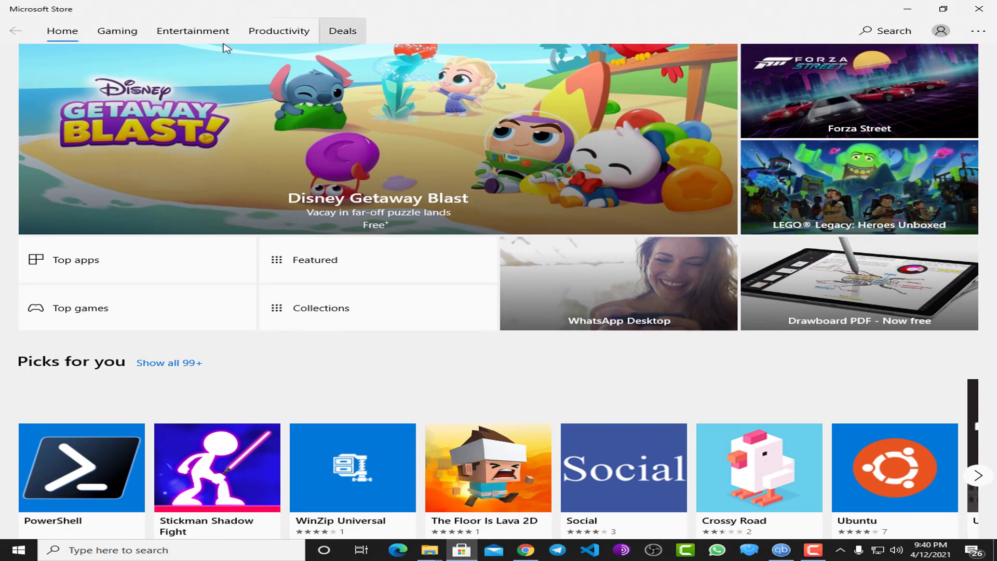
scroll(down, 3)
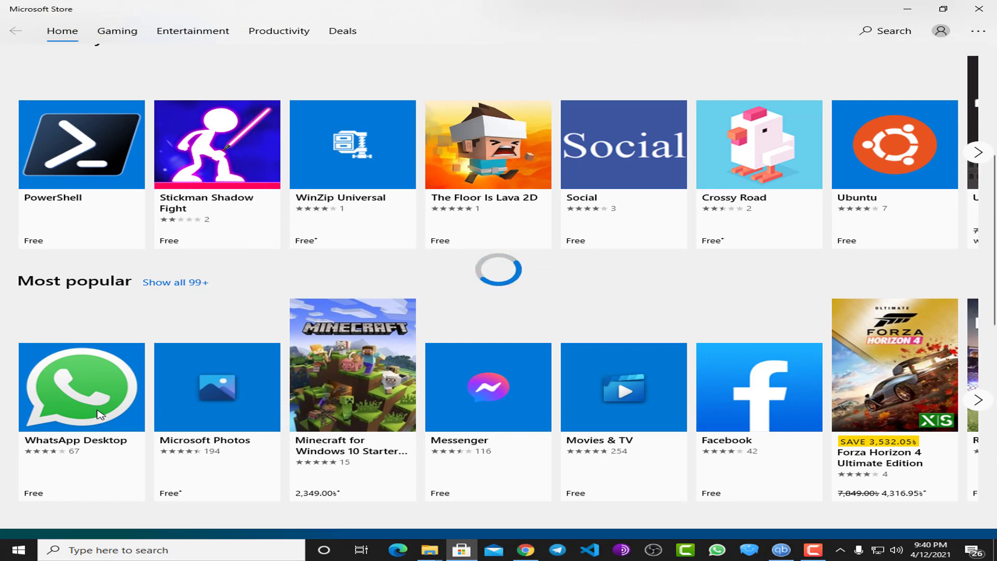
Go to the WhatsApp Desktop product page, where it shows as already installed
click(81, 386)
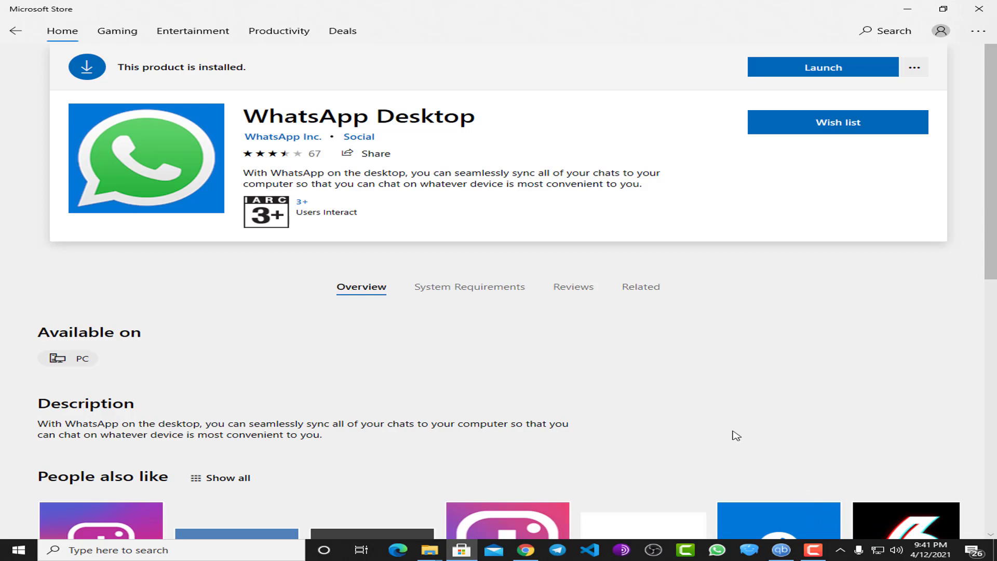
mouse_move(686, 412)
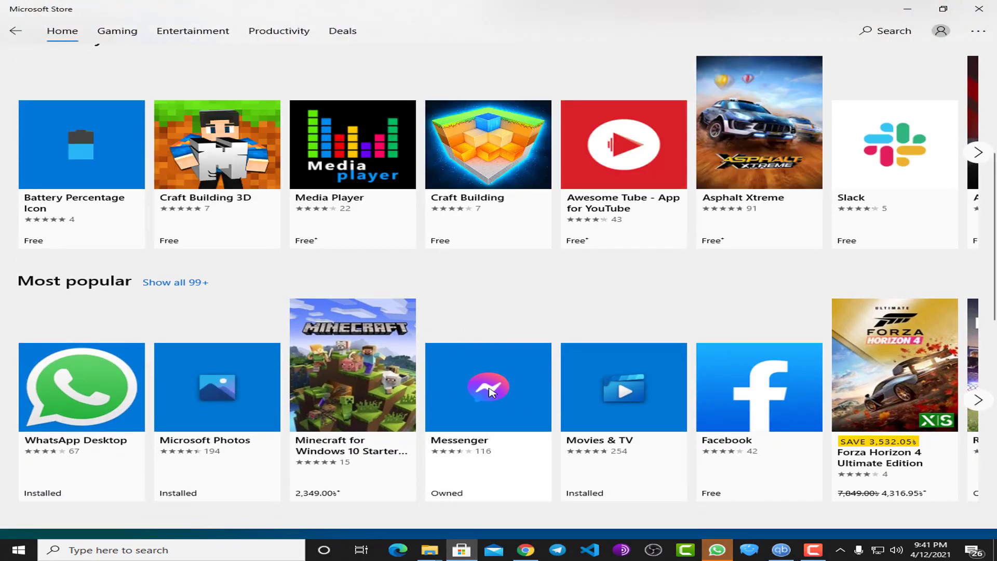
View Messenger's store page, then launch WhatsApp Desktop from the taskbar
click(488, 386)
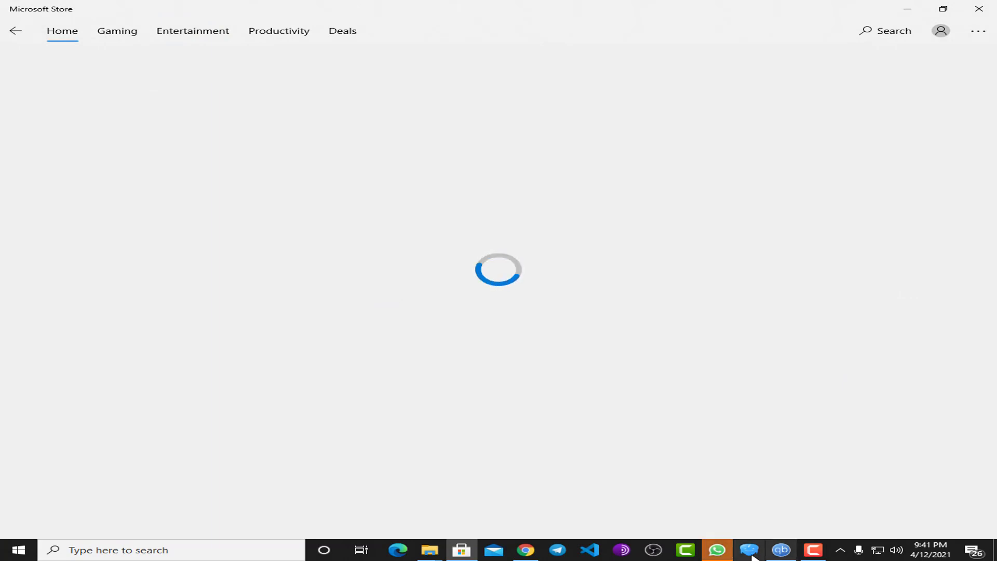
click(718, 550)
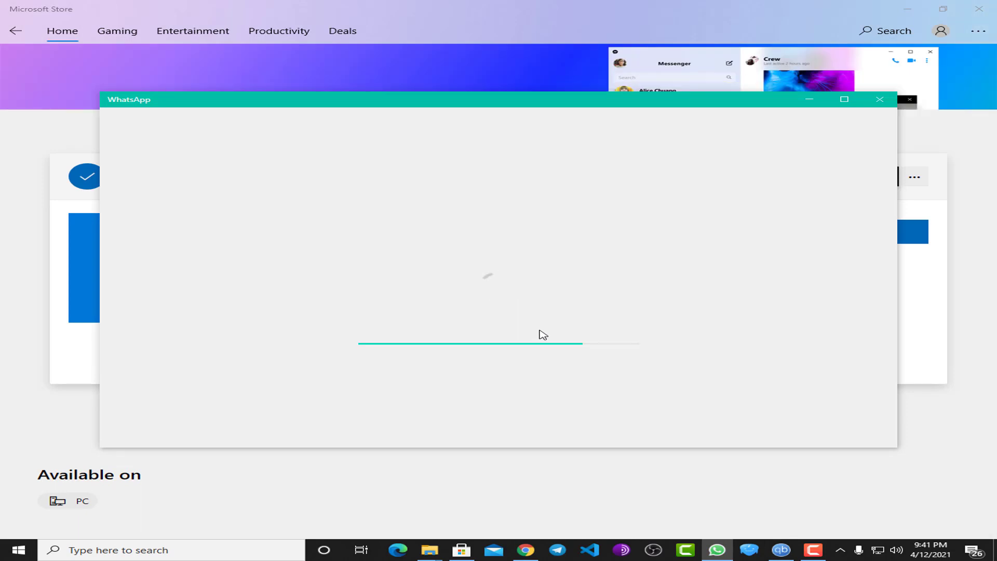
mouse_move(635, 247)
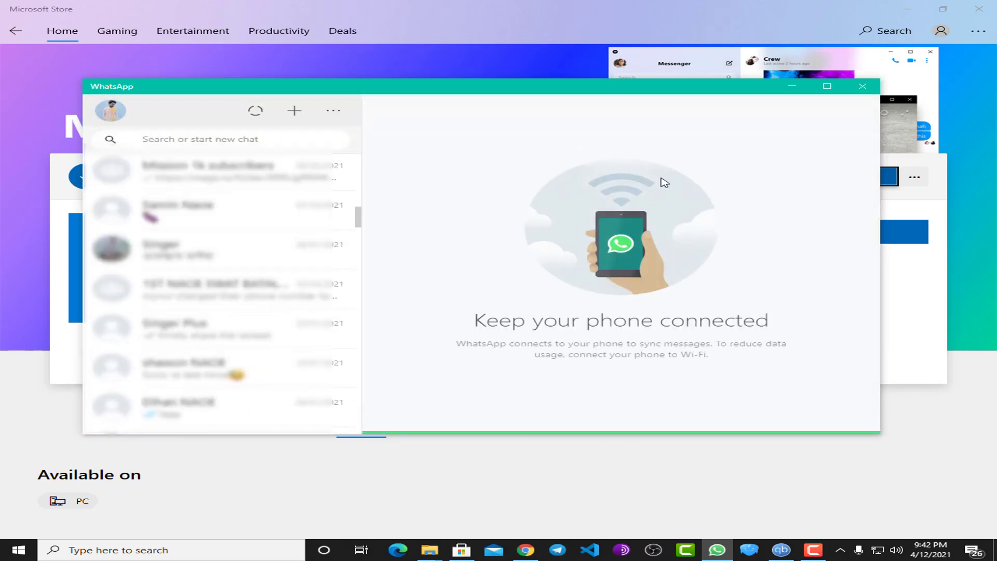
Close WhatsApp and start downloading Messenger from its store page
click(862, 86)
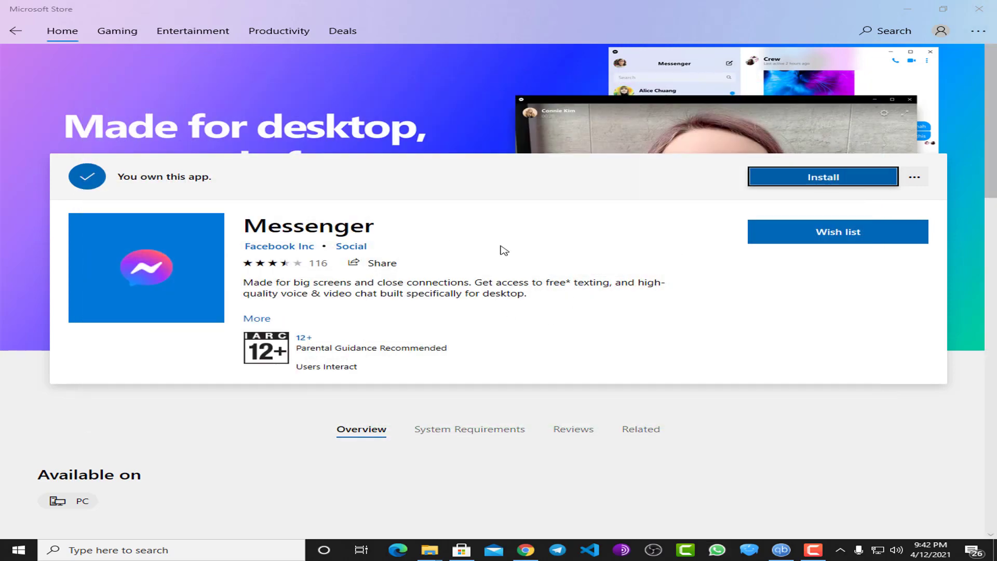
click(823, 177)
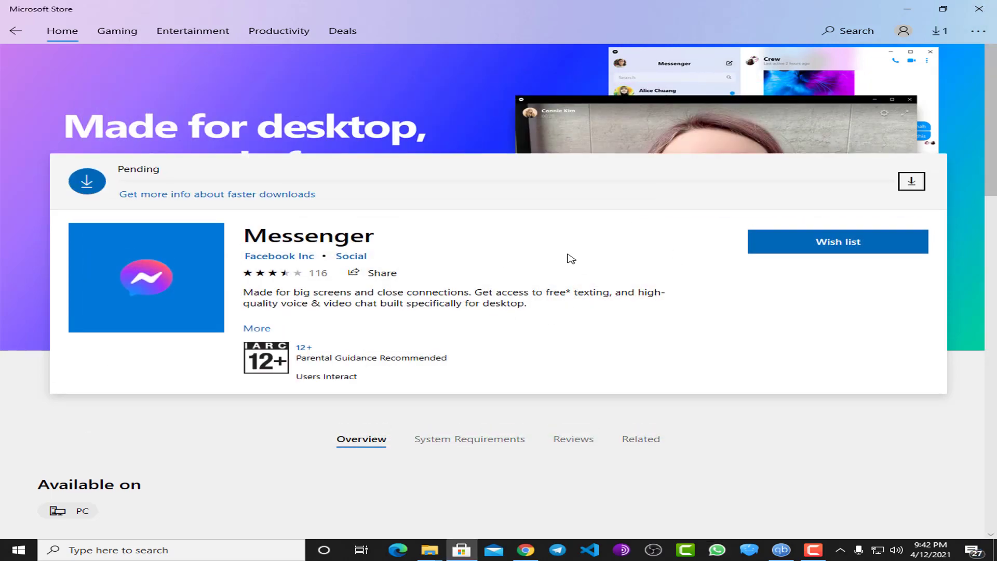
click(911, 181)
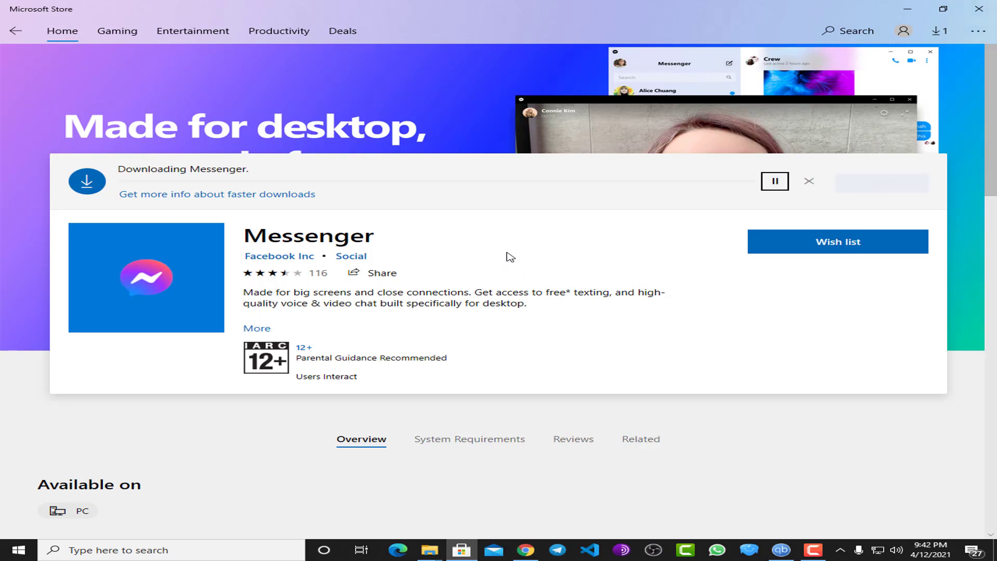
mouse_move(516, 255)
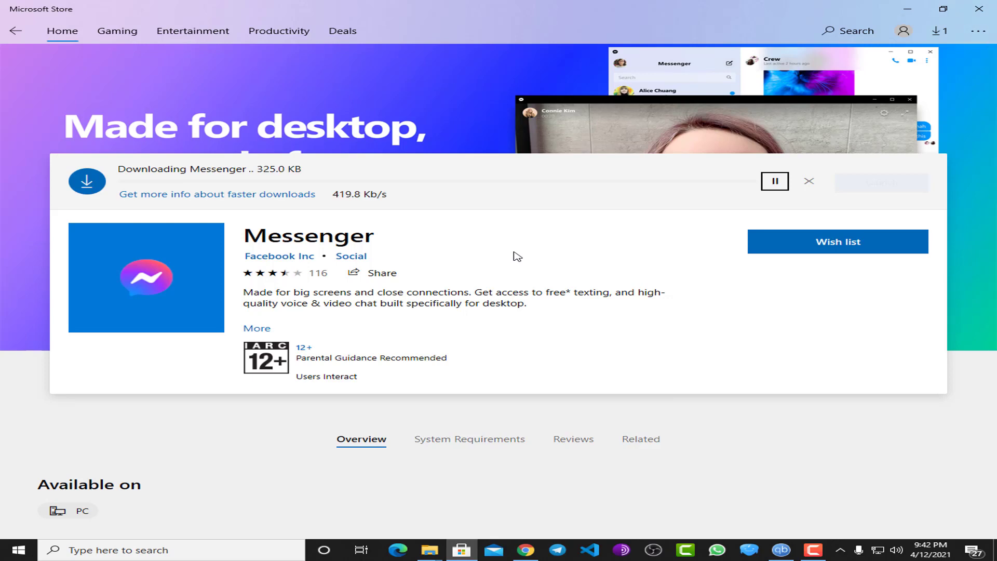
Scroll the Home page down through Most popular, Windows Themes and Top free apps
scroll(down, 3)
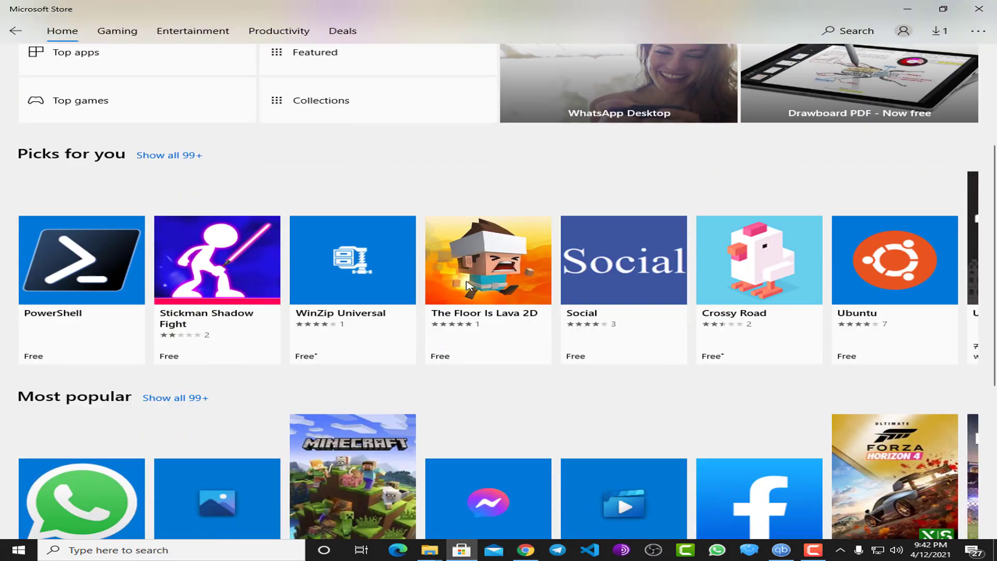
scroll(down, 3)
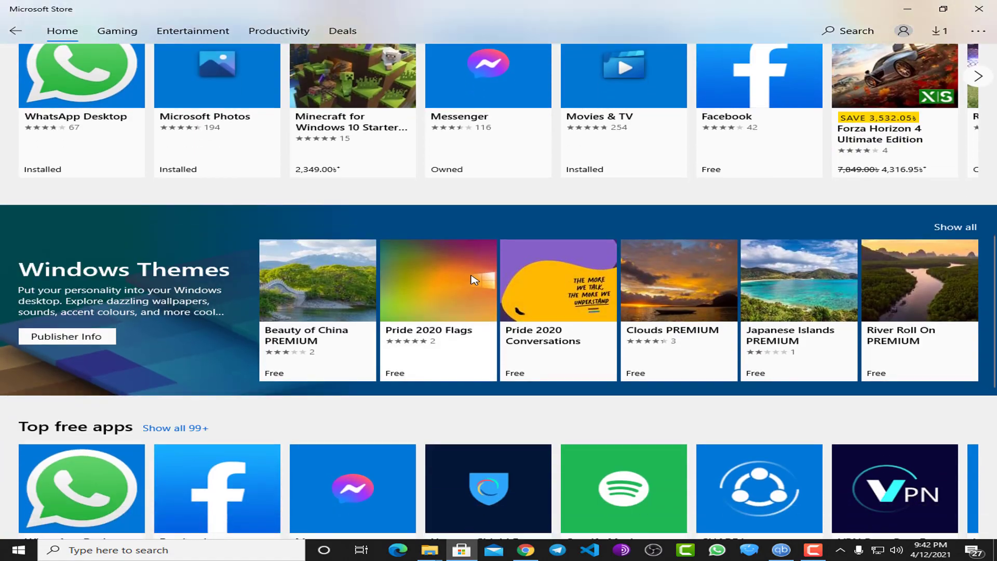
scroll(down, 3)
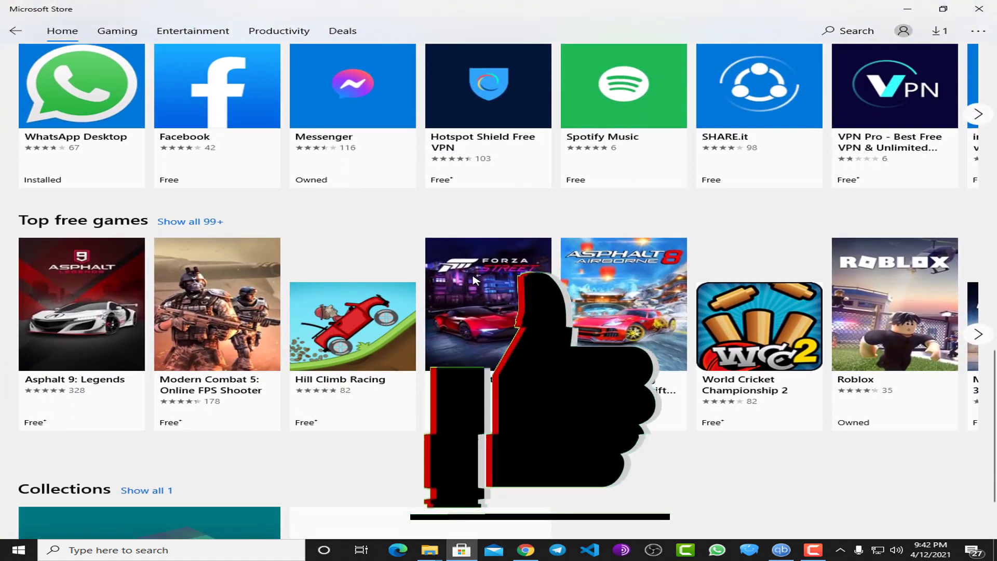